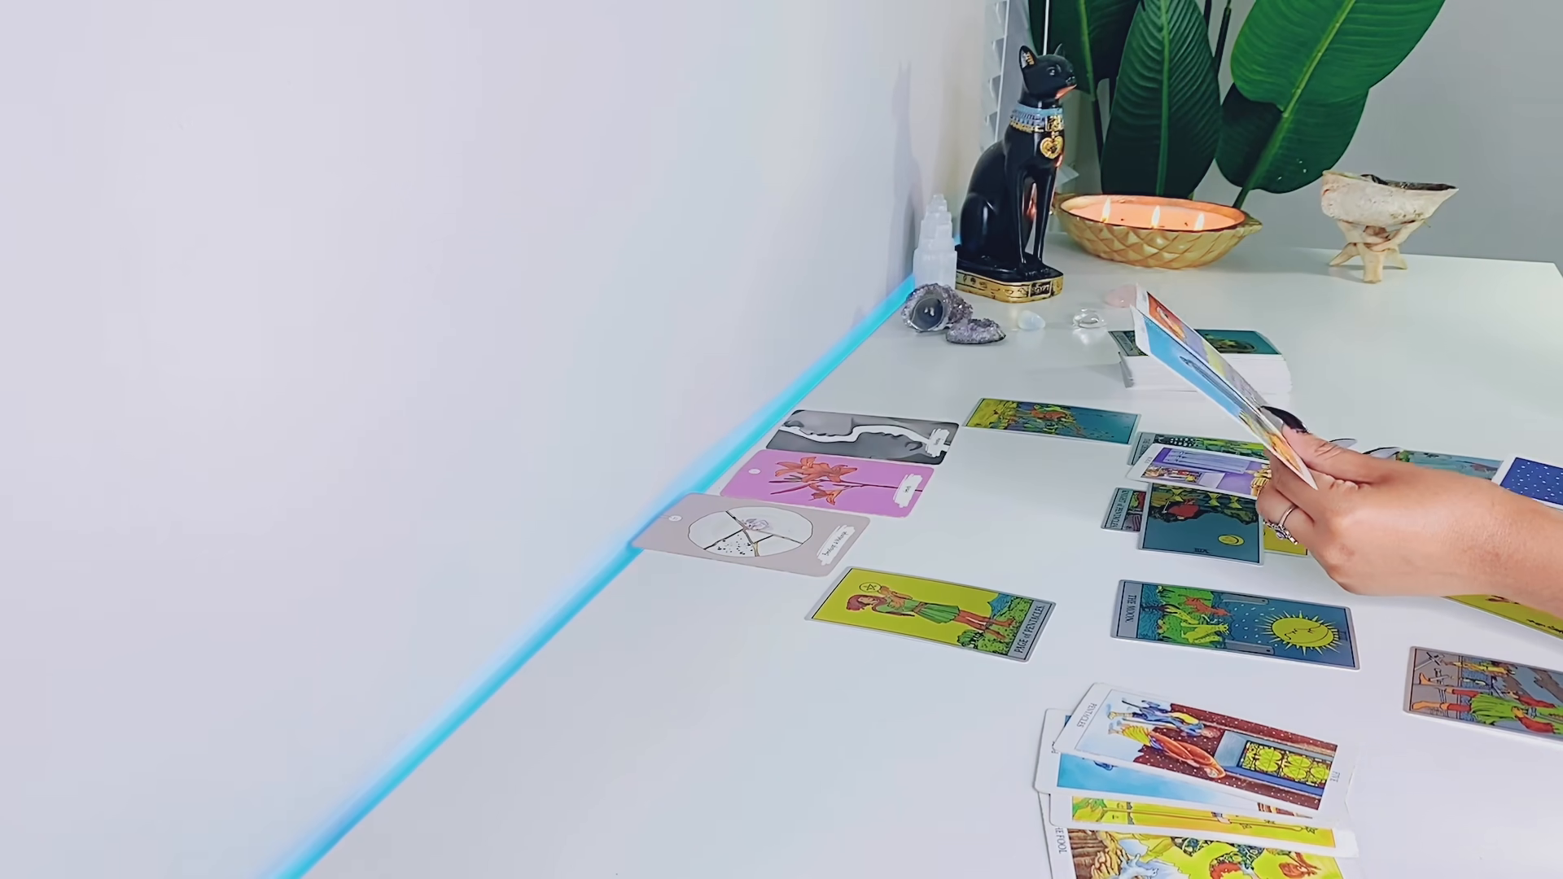
pyautogui.moveTo(1246, 449)
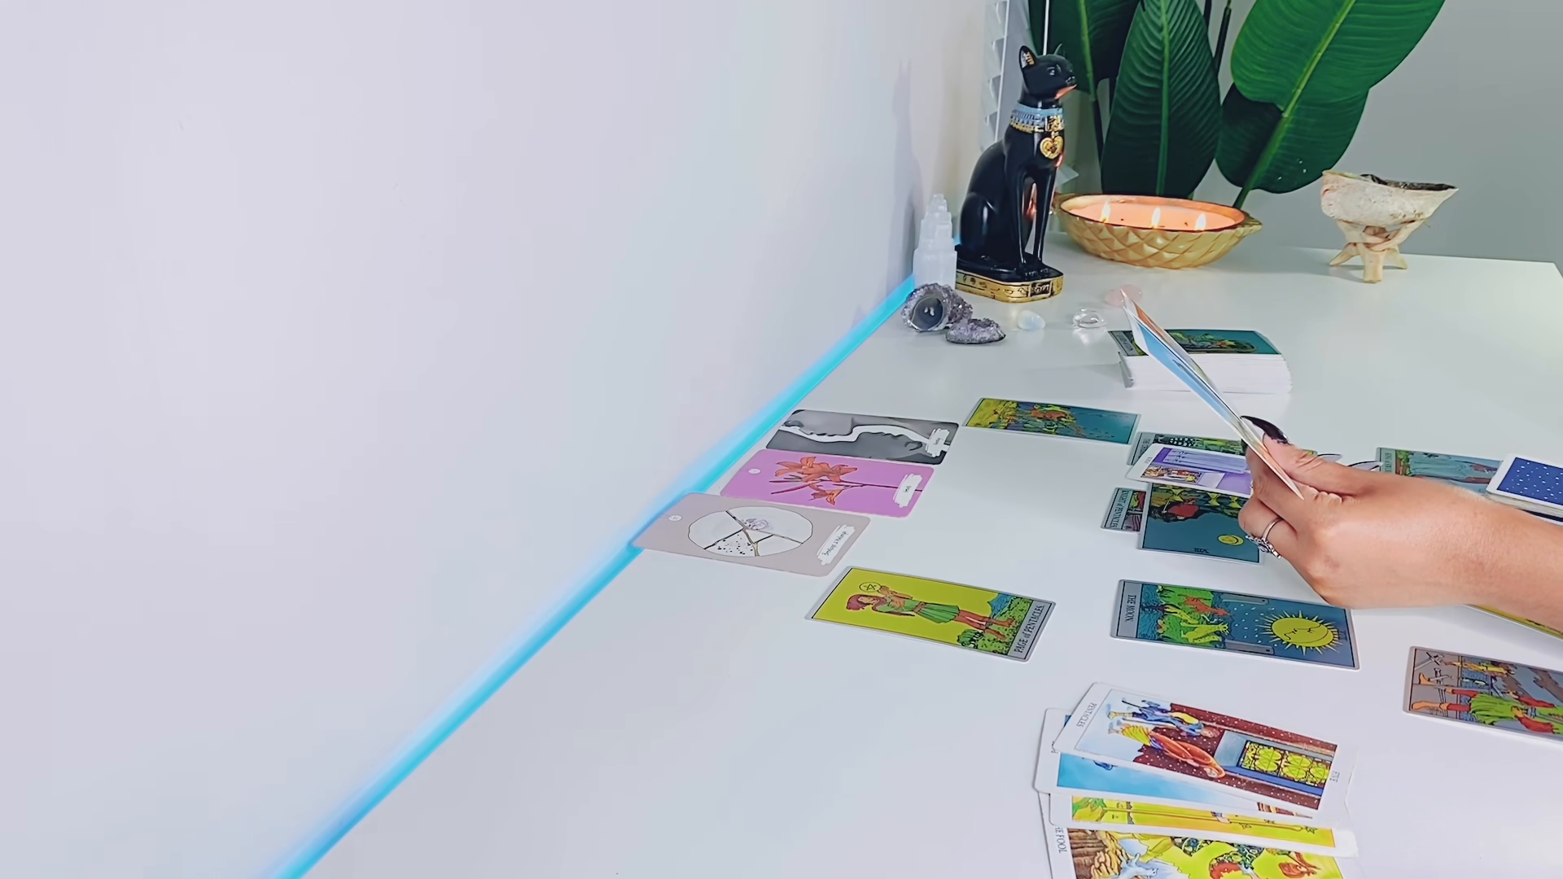